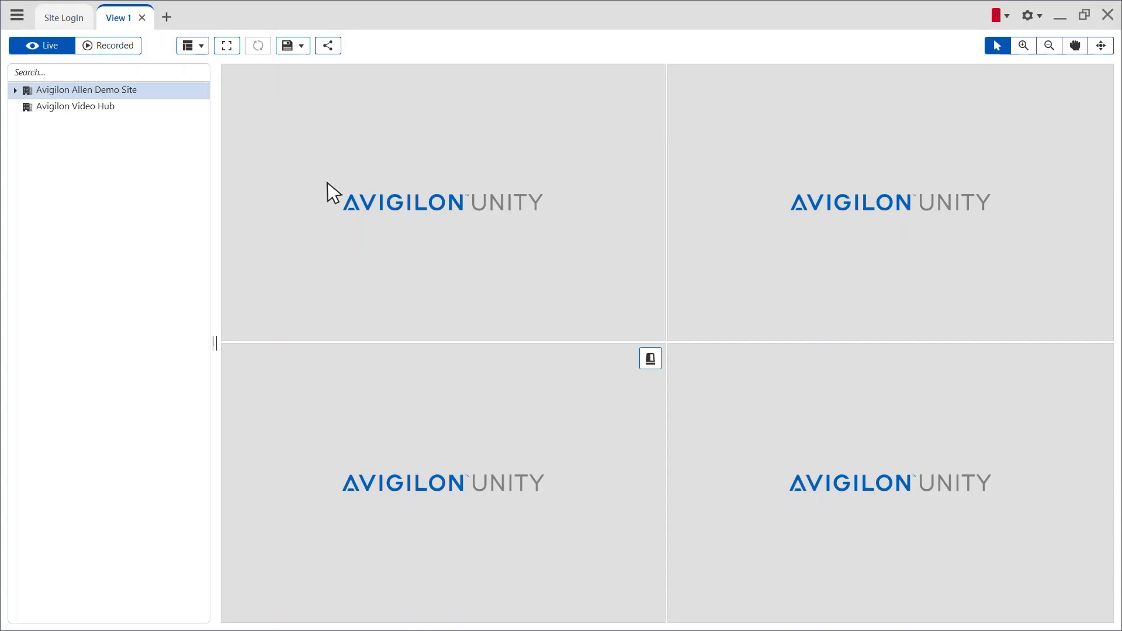
Reveal the main navigation menu with its view, search, export and manage options
{"action": "left_click", "coordinate": [17, 15]}
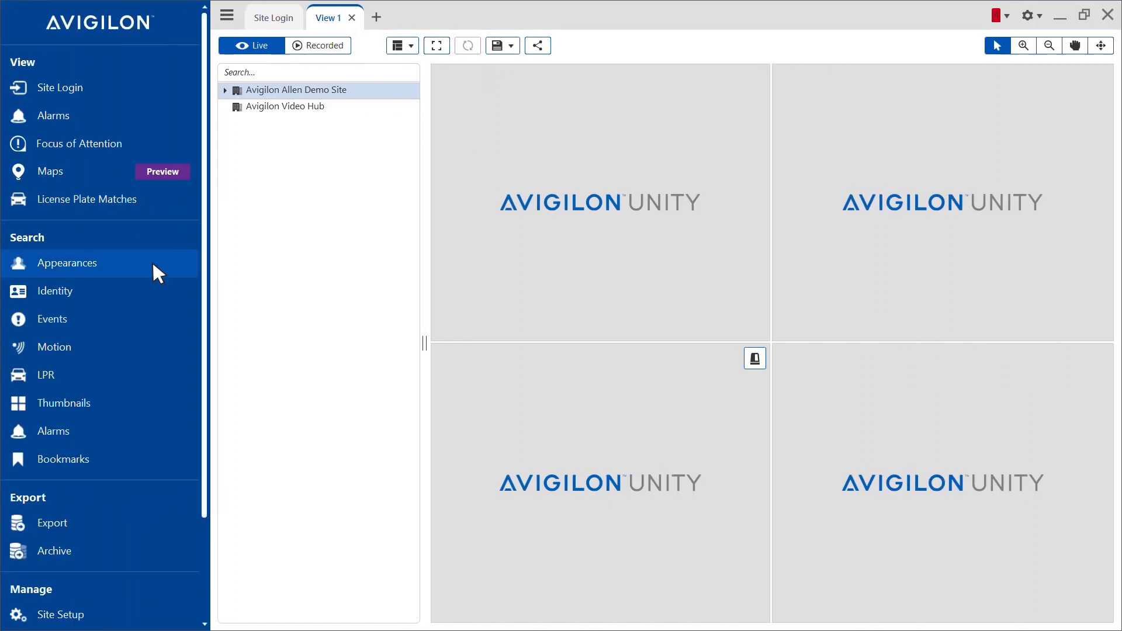
Describe the person as male with black hair in a new Appearances search
{"action": "left_click", "coordinate": [67, 263]}
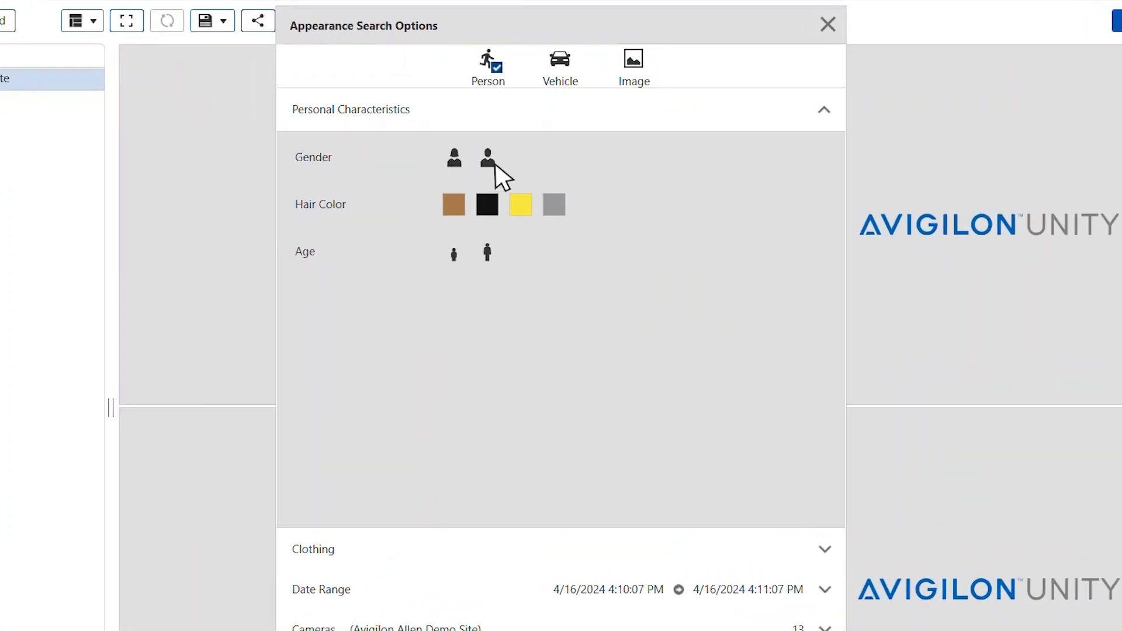
{"action": "left_click", "coordinate": [487, 157]}
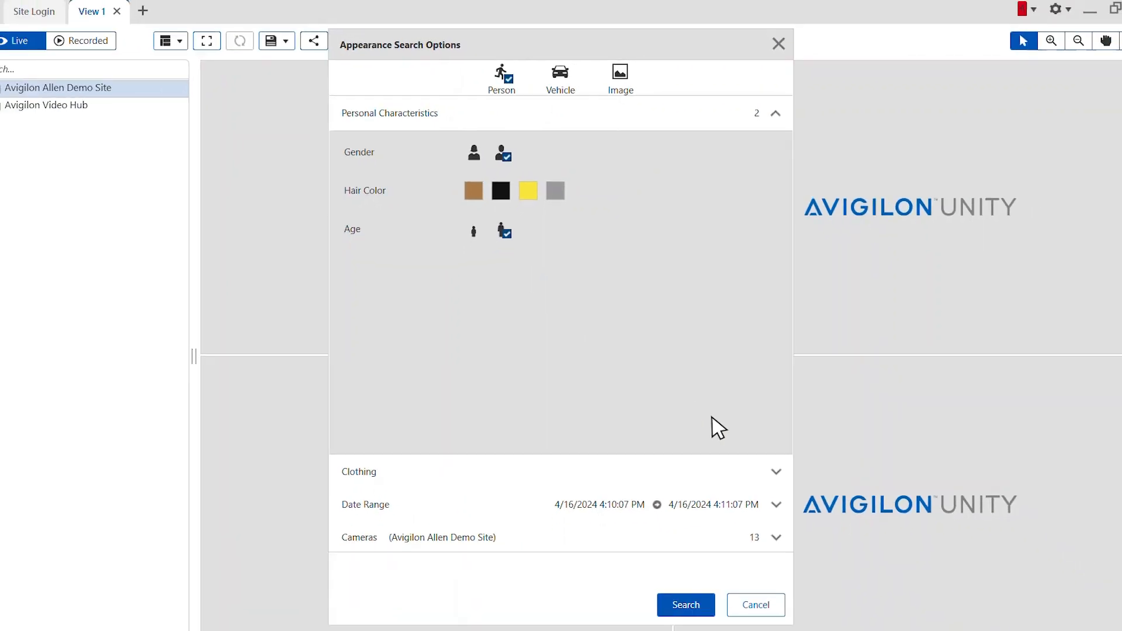
{"action": "left_click", "coordinate": [358, 471]}
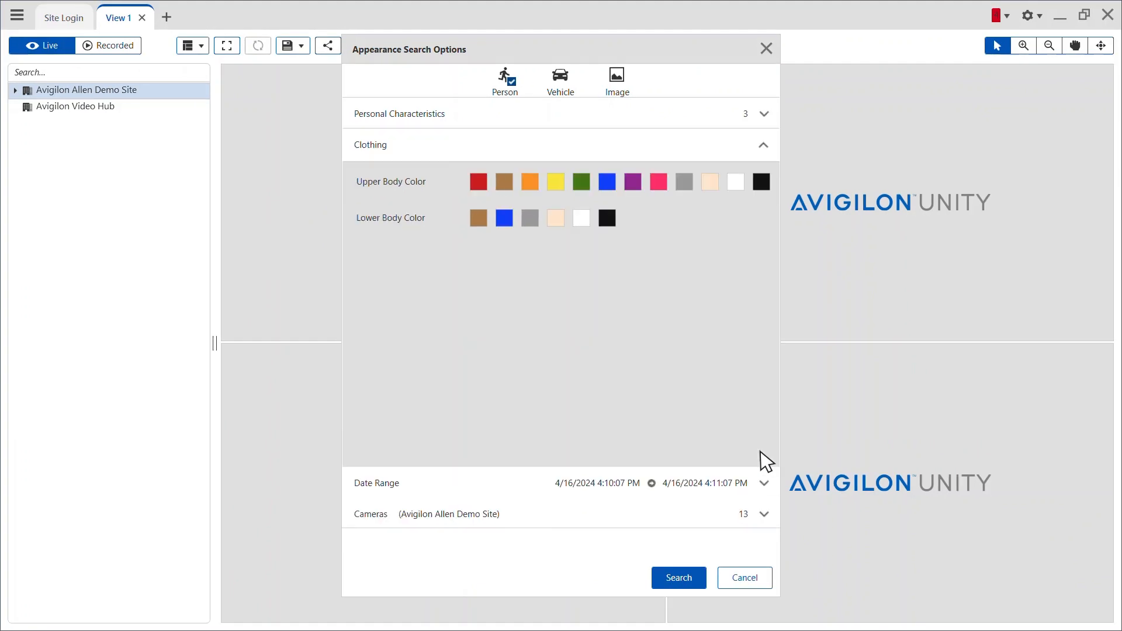
Adjust the date range end and run the adult male search to get results and timeline
{"action": "left_click", "coordinate": [677, 577]}
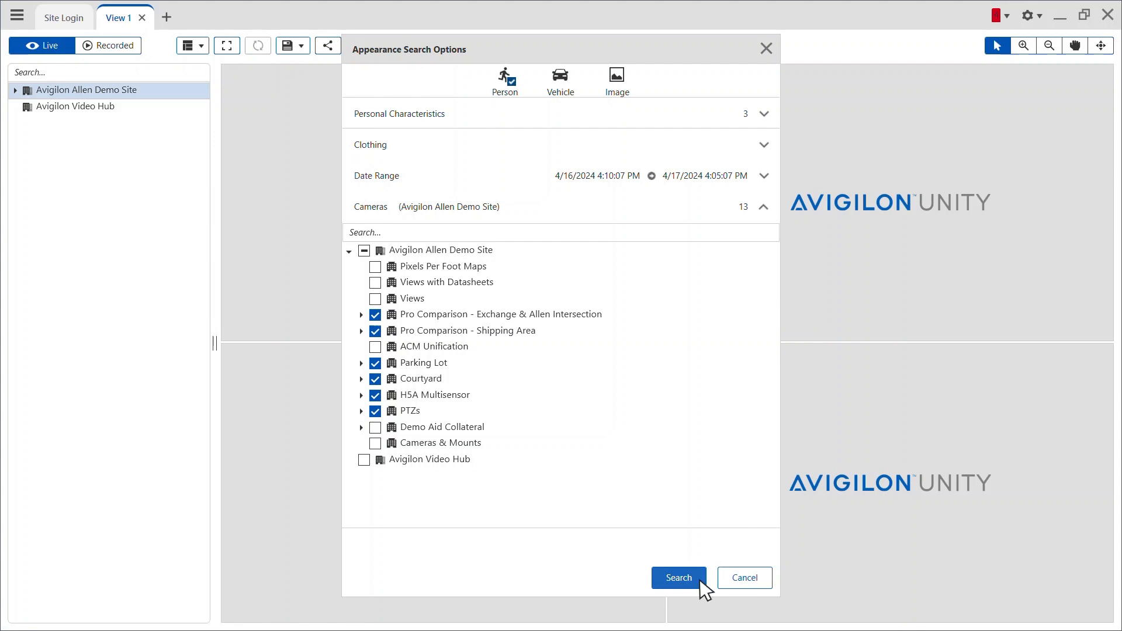
{"action": "left_click", "coordinate": [678, 577]}
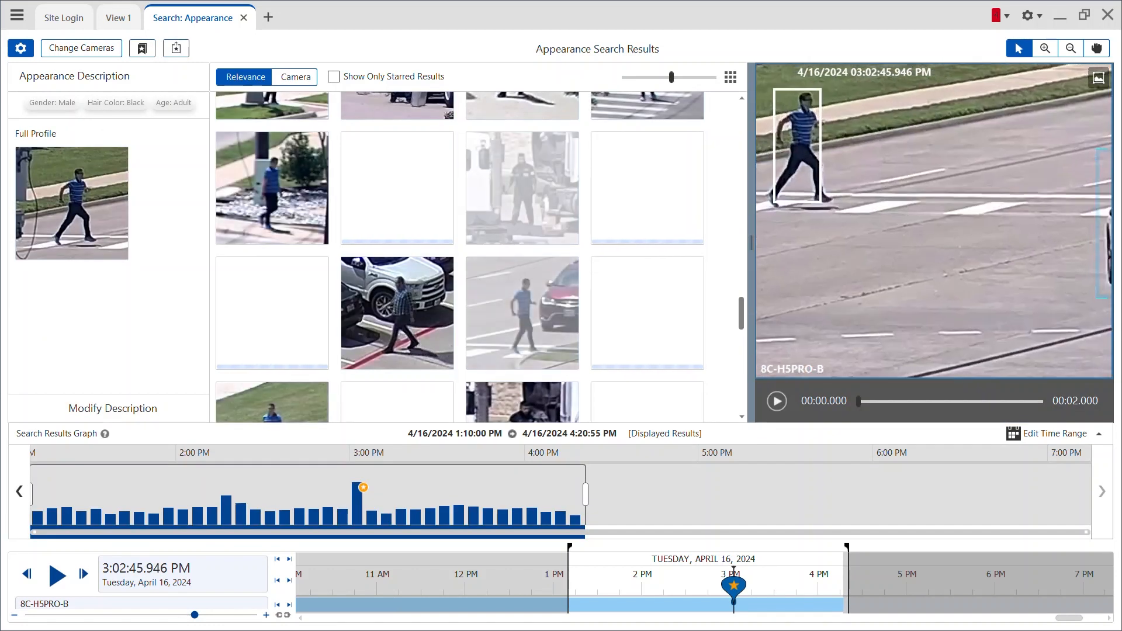
Close the adult male results and begin a blank Appearances search
{"action": "left_click", "coordinate": [329, 17]}
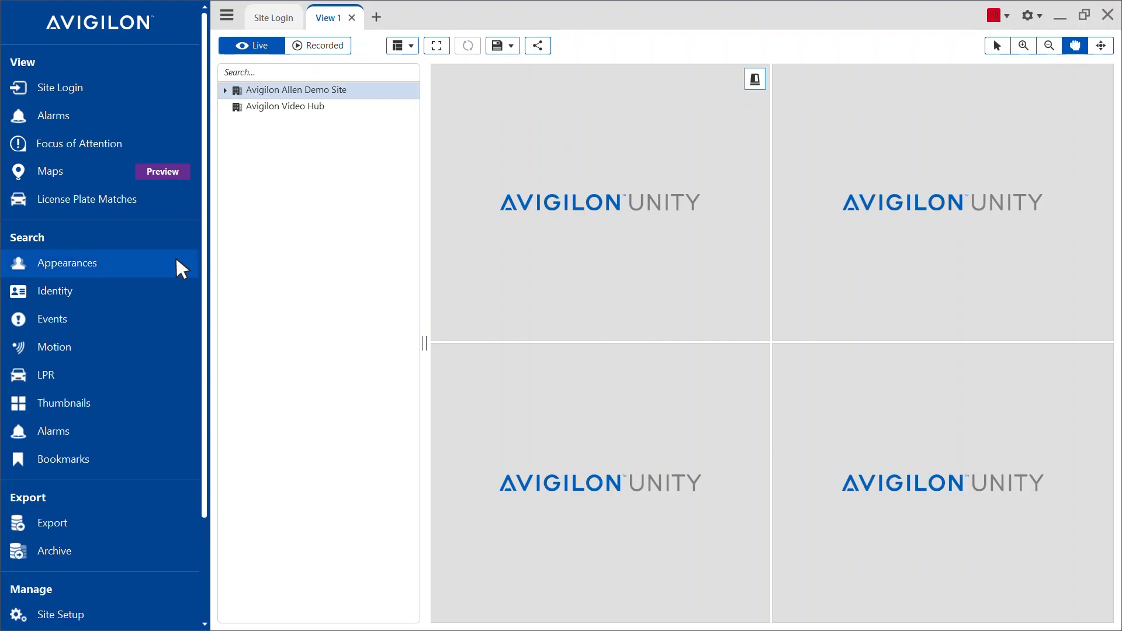
{"action": "left_click", "coordinate": [67, 263]}
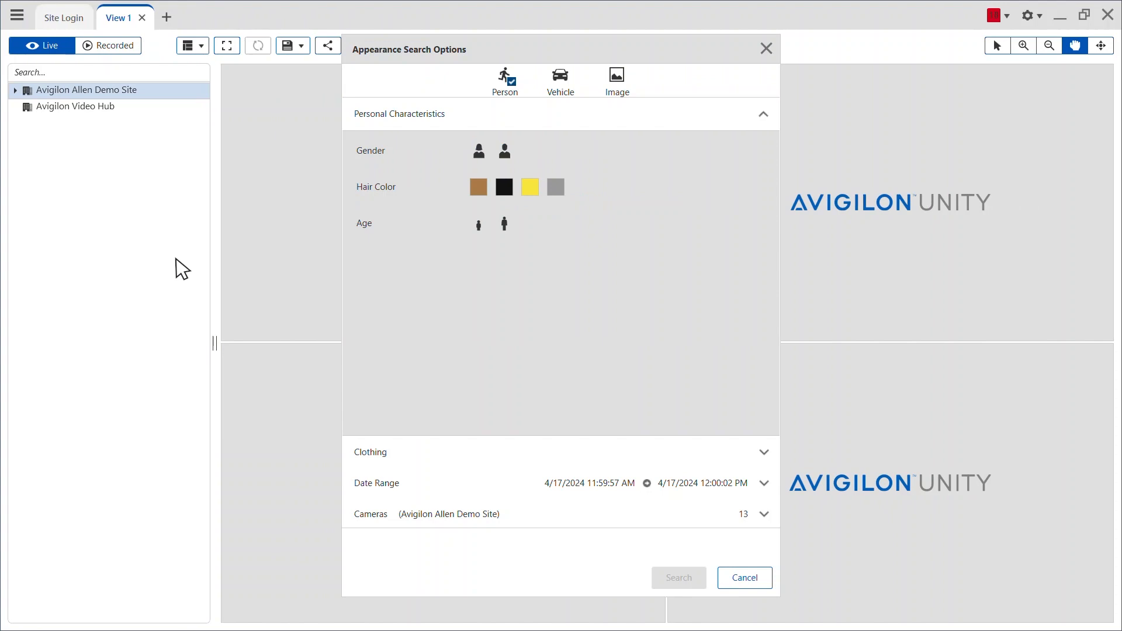
Search for vehicles of type car instead of a person
{"action": "left_click", "coordinate": [560, 67]}
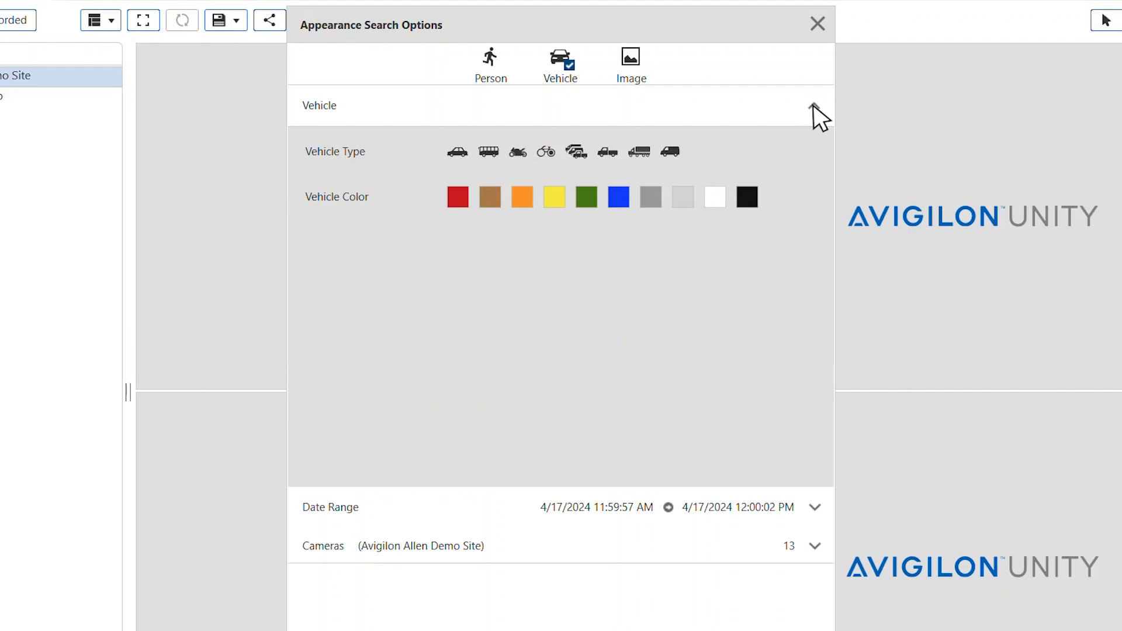
{"action": "left_click", "coordinate": [456, 150]}
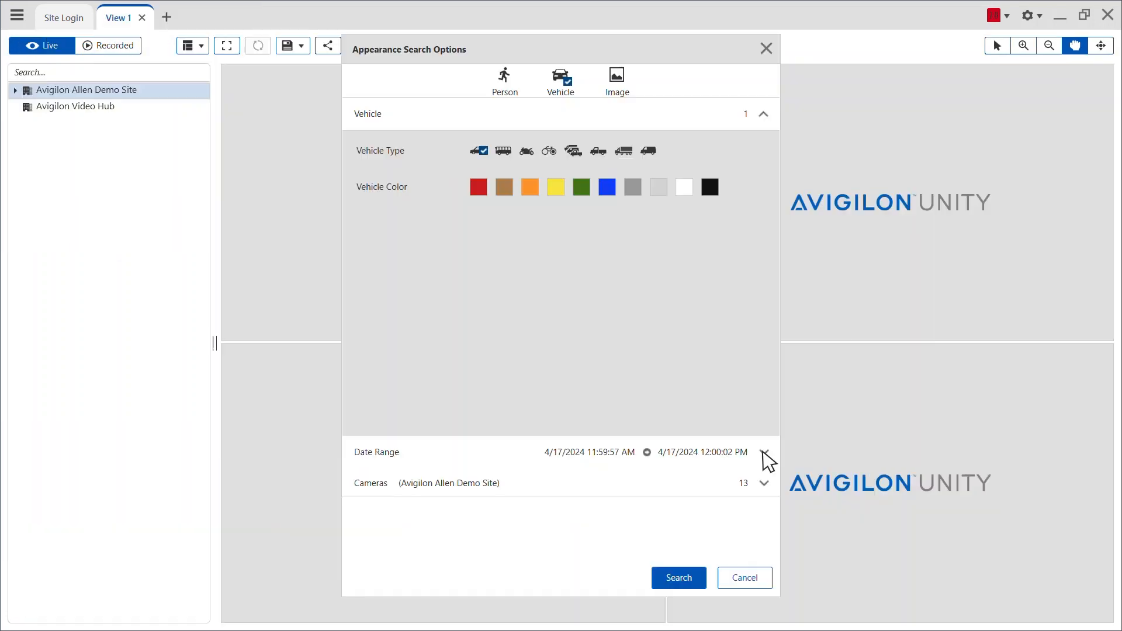
Run the car search from 4/15/2024 11:55 PM to 4/16/2024 12:25 AM
{"action": "left_click", "coordinate": [764, 451]}
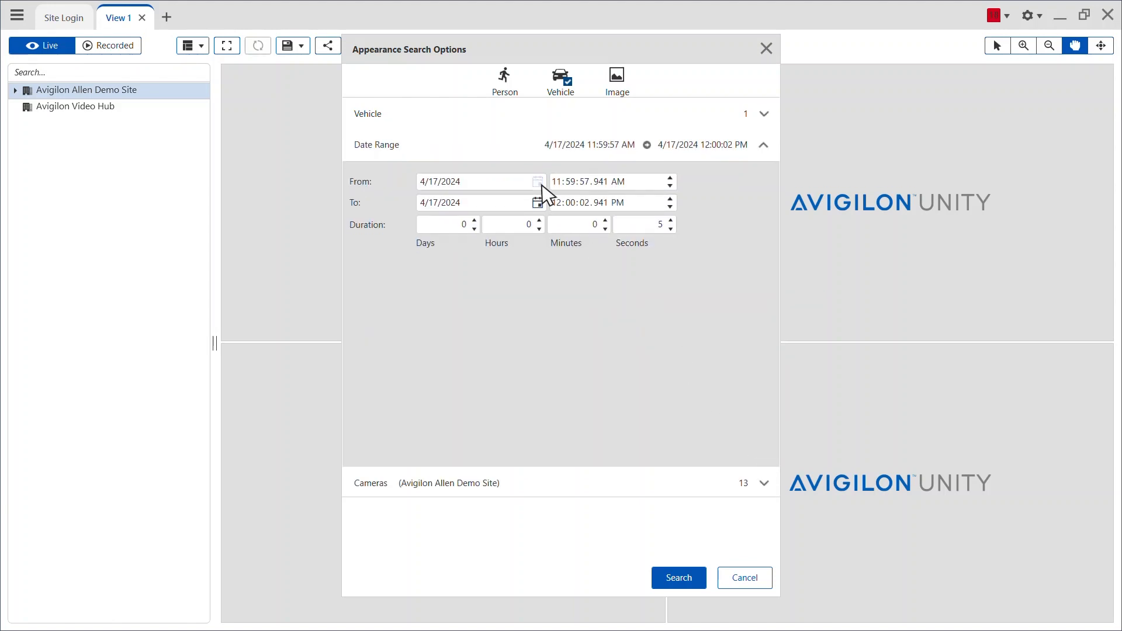
{"action": "left_click", "coordinate": [537, 181]}
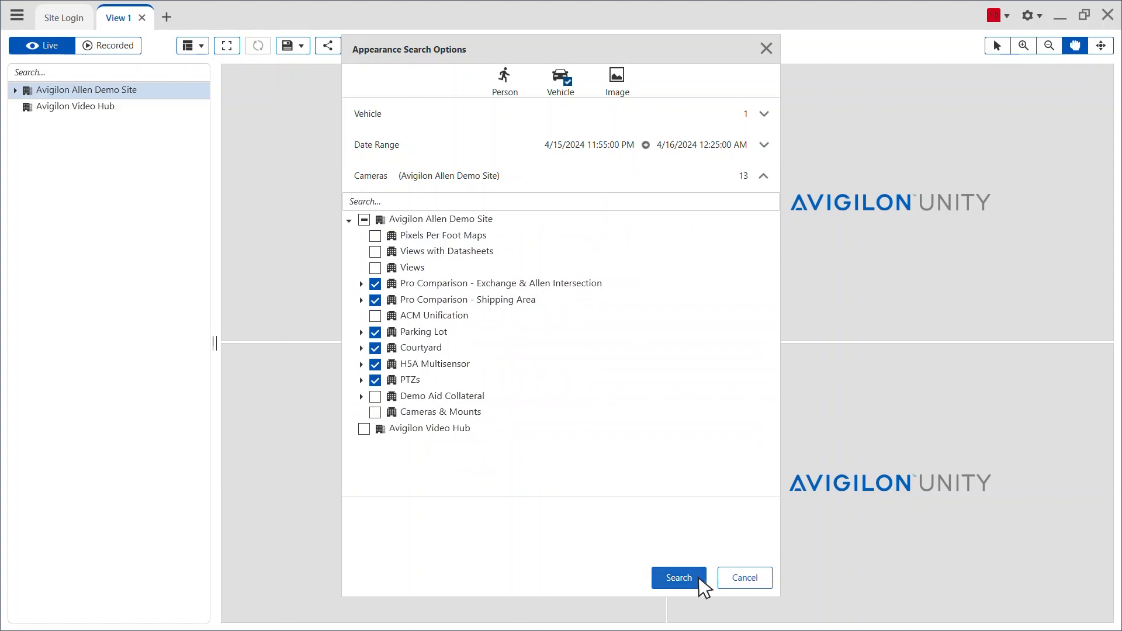
{"action": "left_click", "coordinate": [676, 577]}
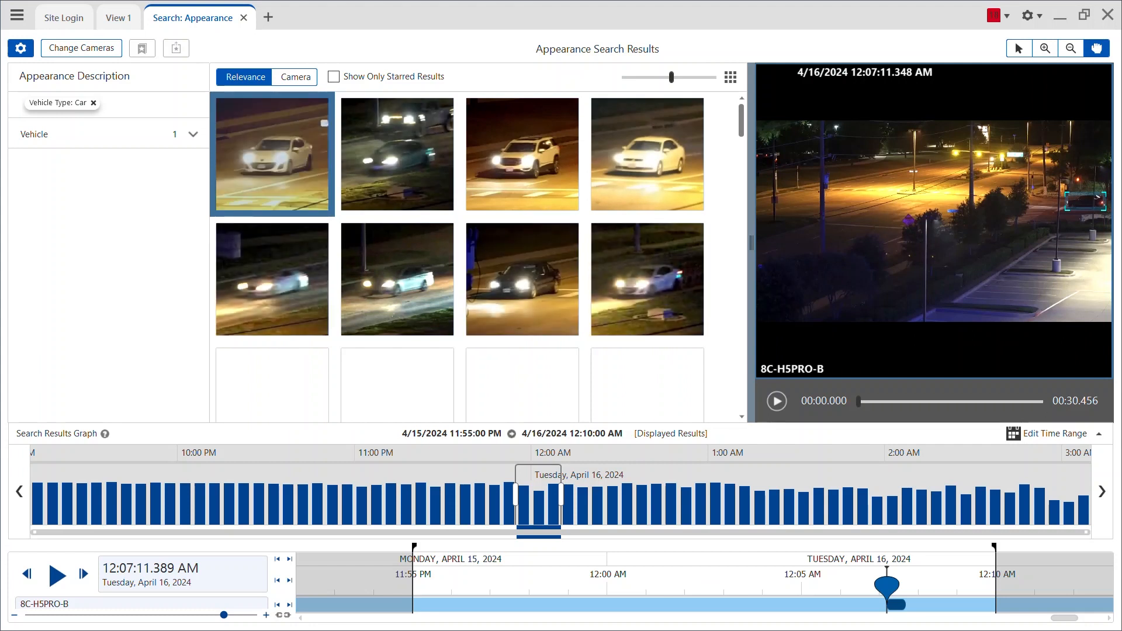